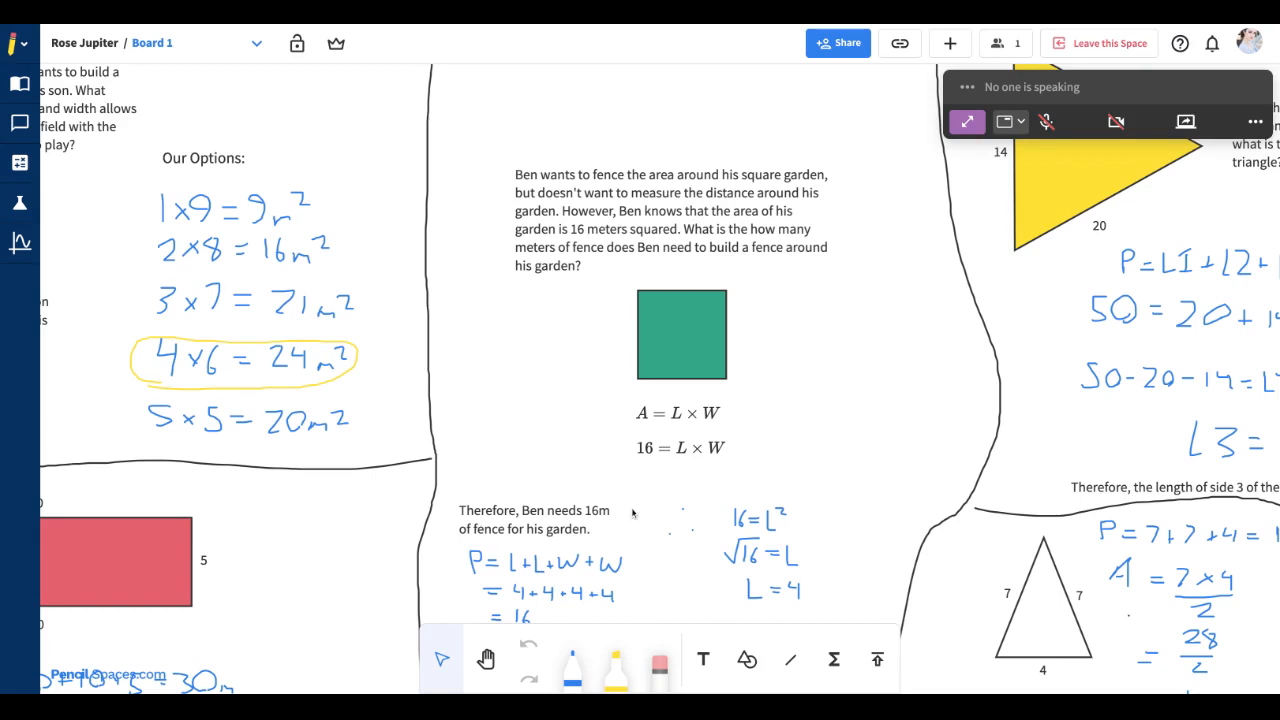
pyautogui.moveTo(486, 659)
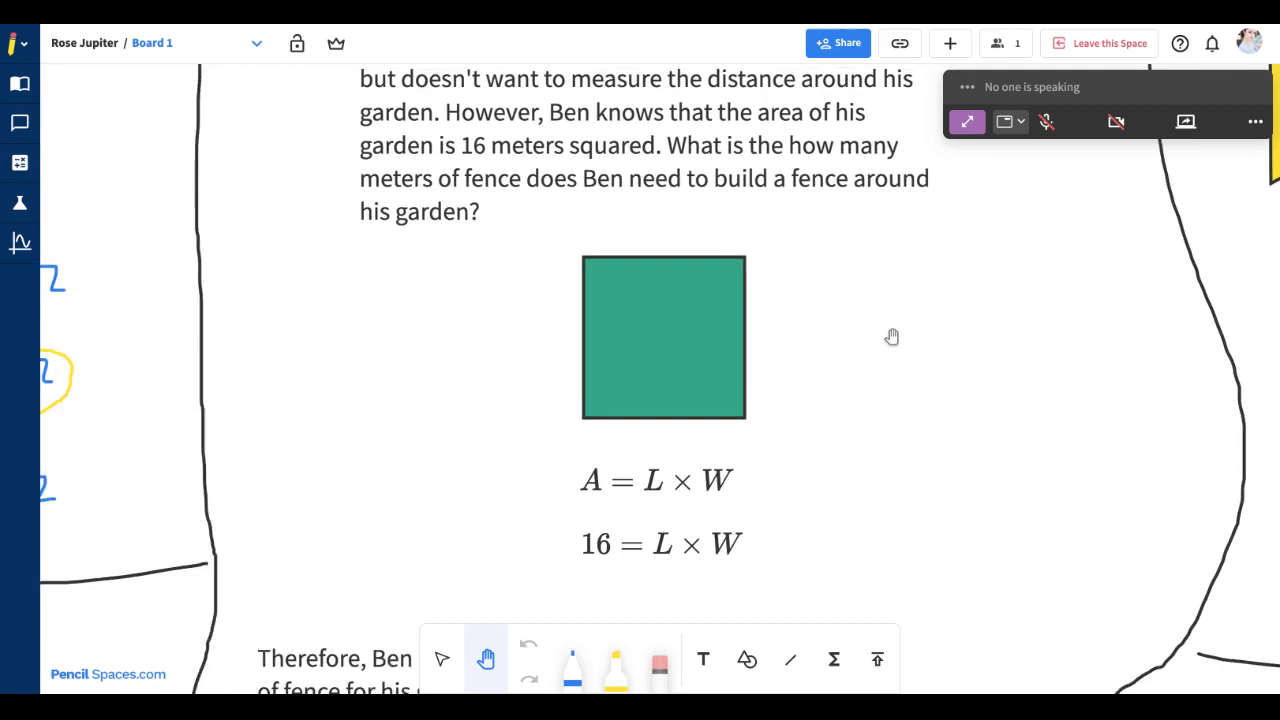
# Step: Zoom in on the square-garden fence problem and its green square diagram
pyautogui.scroll(3)
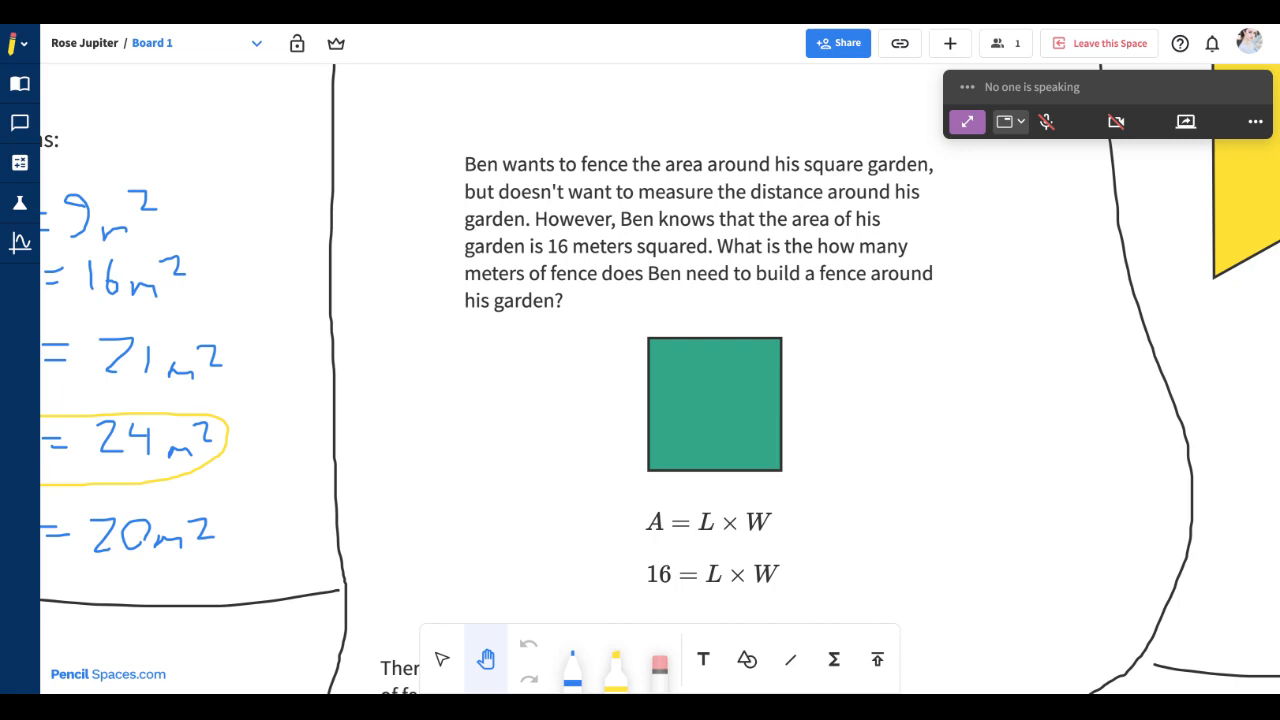
pyautogui.moveTo(519, 627)
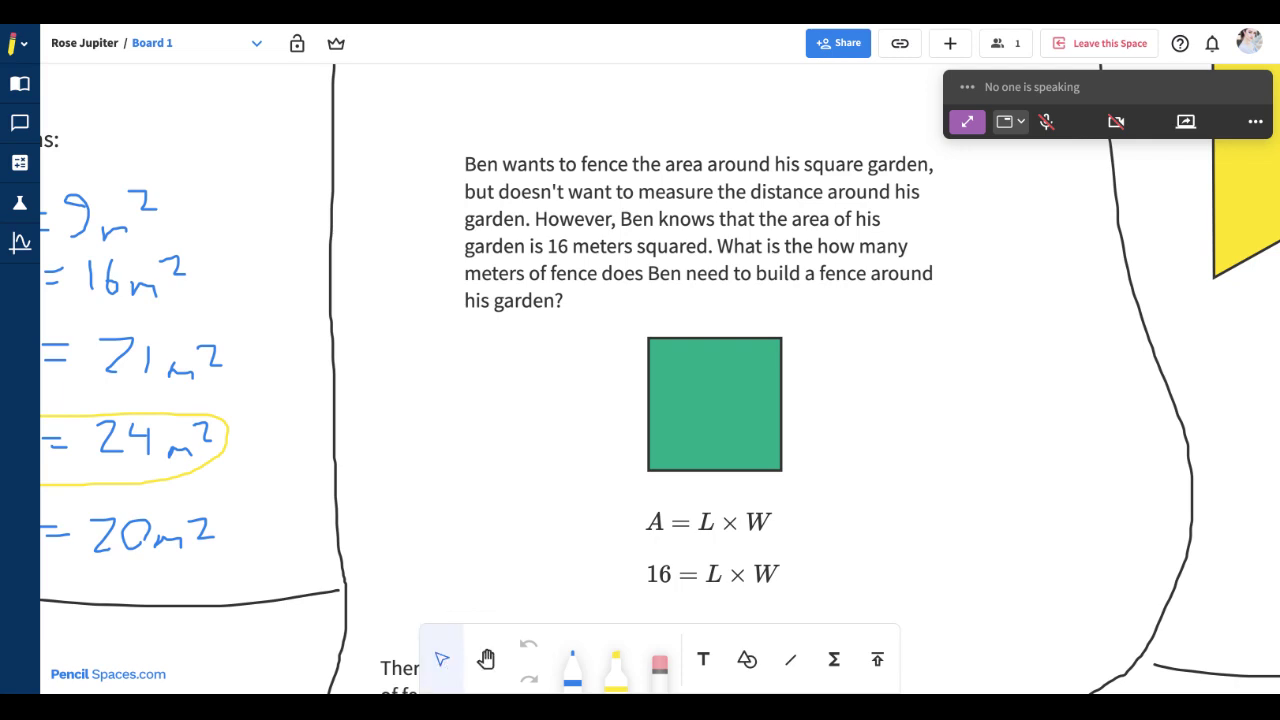
pyautogui.click(714, 404)
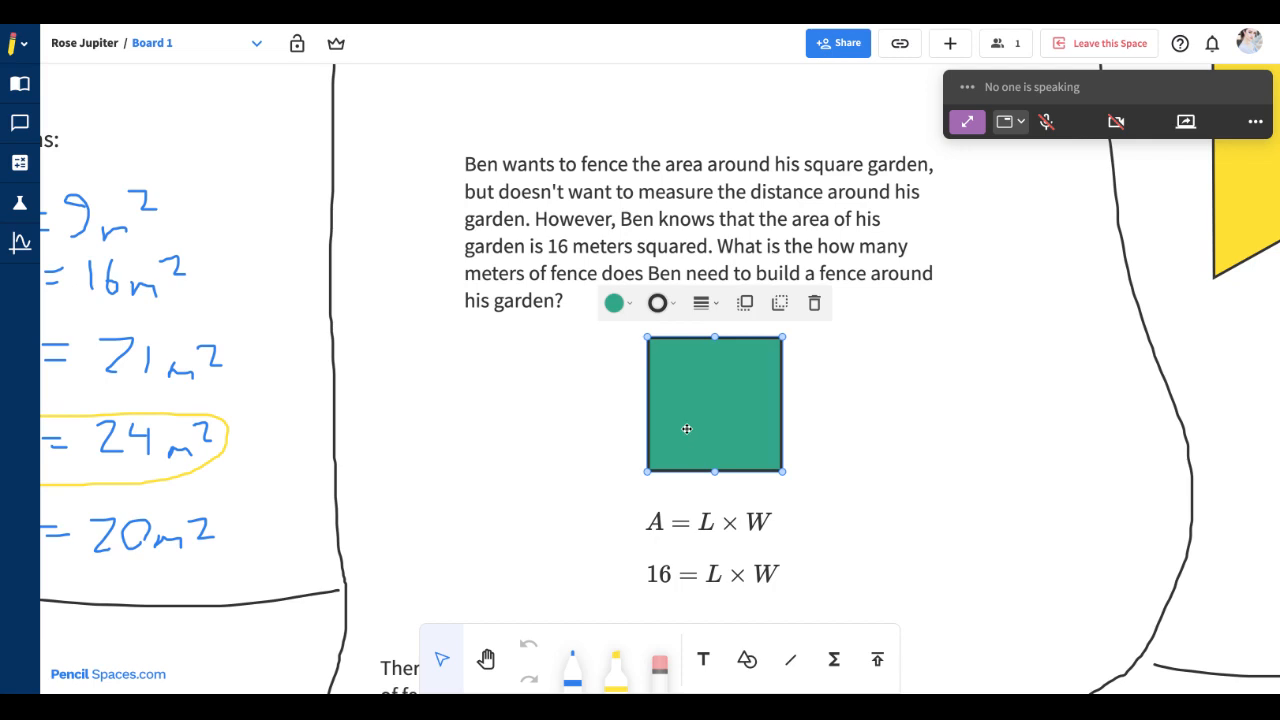
pyautogui.moveTo(618, 453)
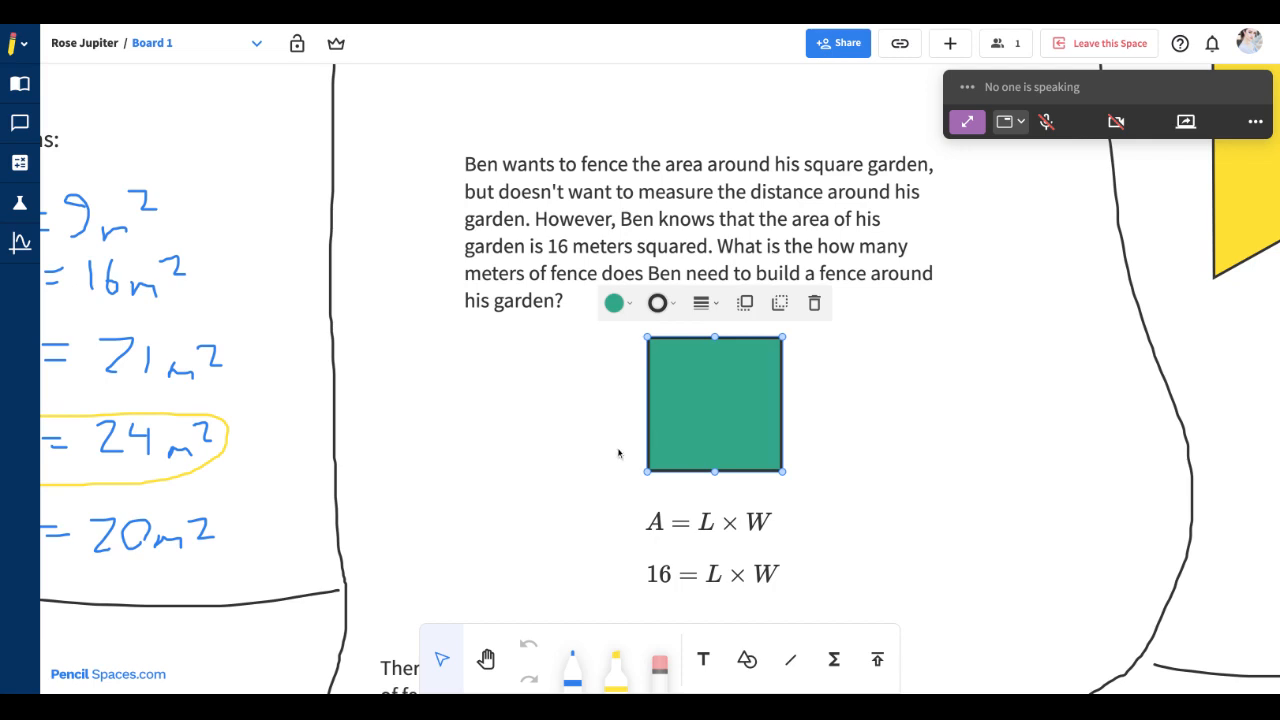
pyautogui.click(397, 119)
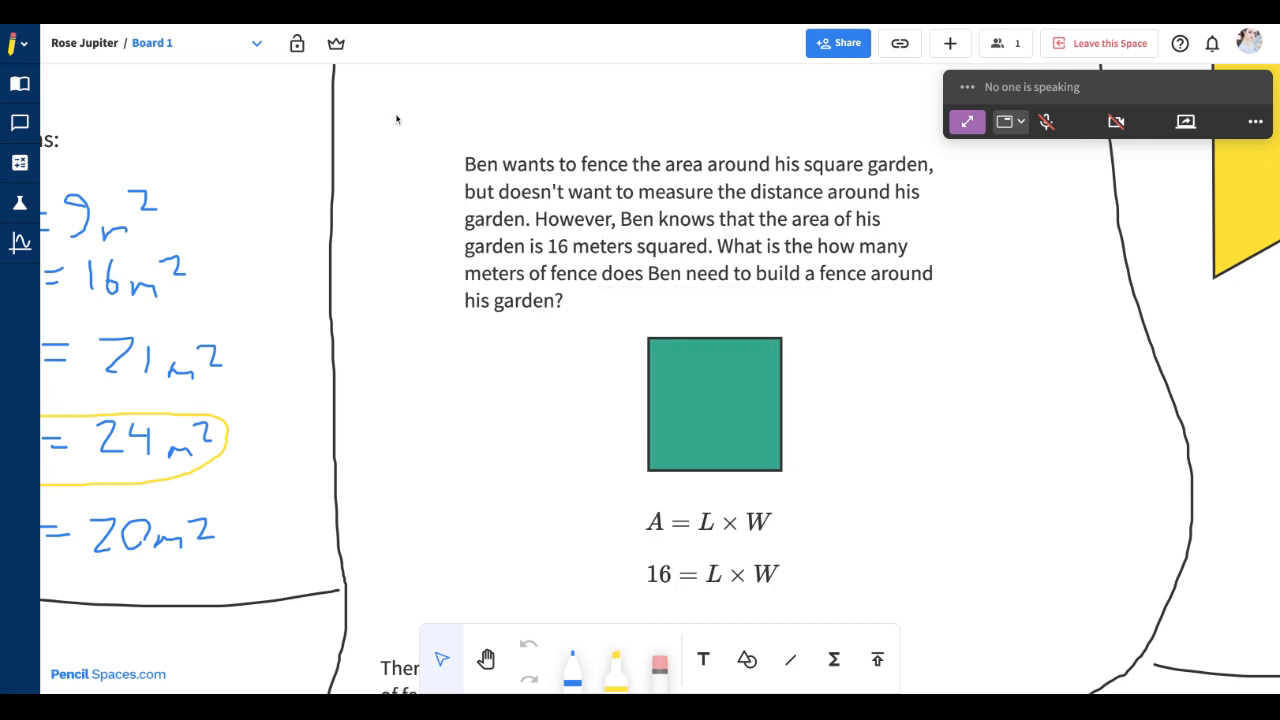
pyautogui.moveTo(383, 105); pyautogui.dragTo(770, 355)
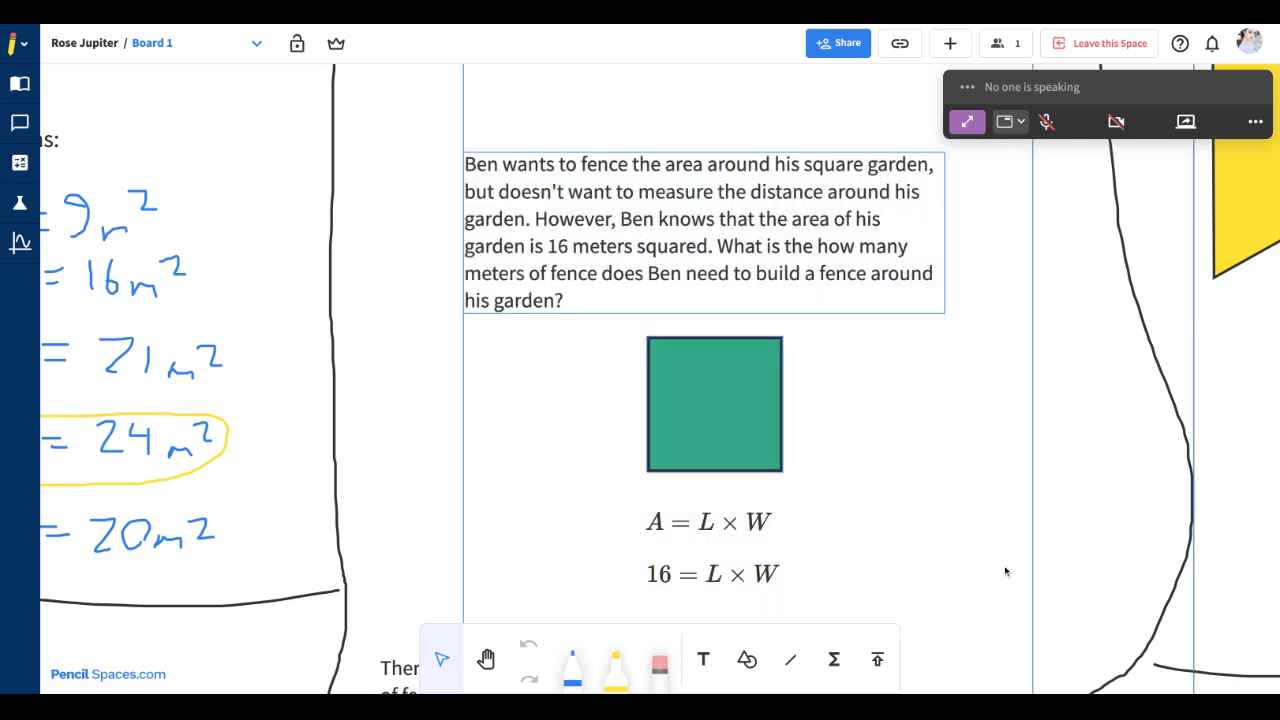
pyautogui.click(152, 43)
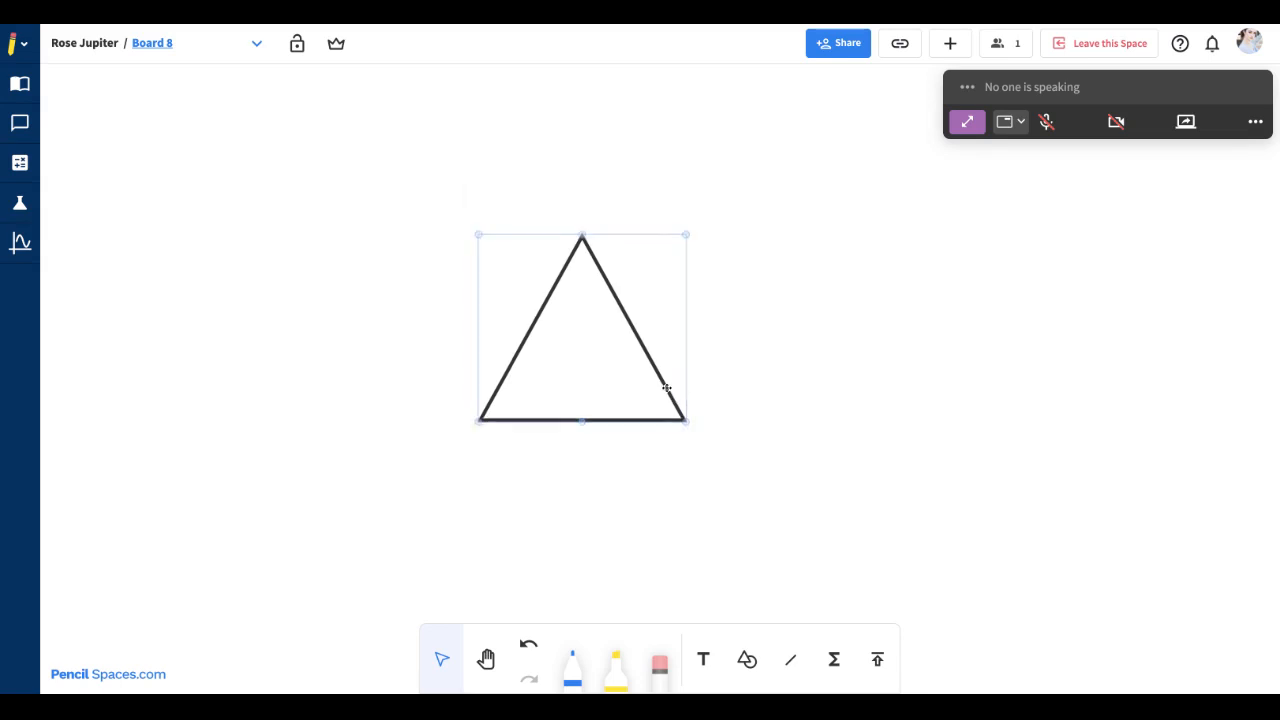
# Step: Nudge the triangle up the board and rotate it to a slight tilt
pyautogui.moveTo(582, 328); pyautogui.dragTo(287, 295)
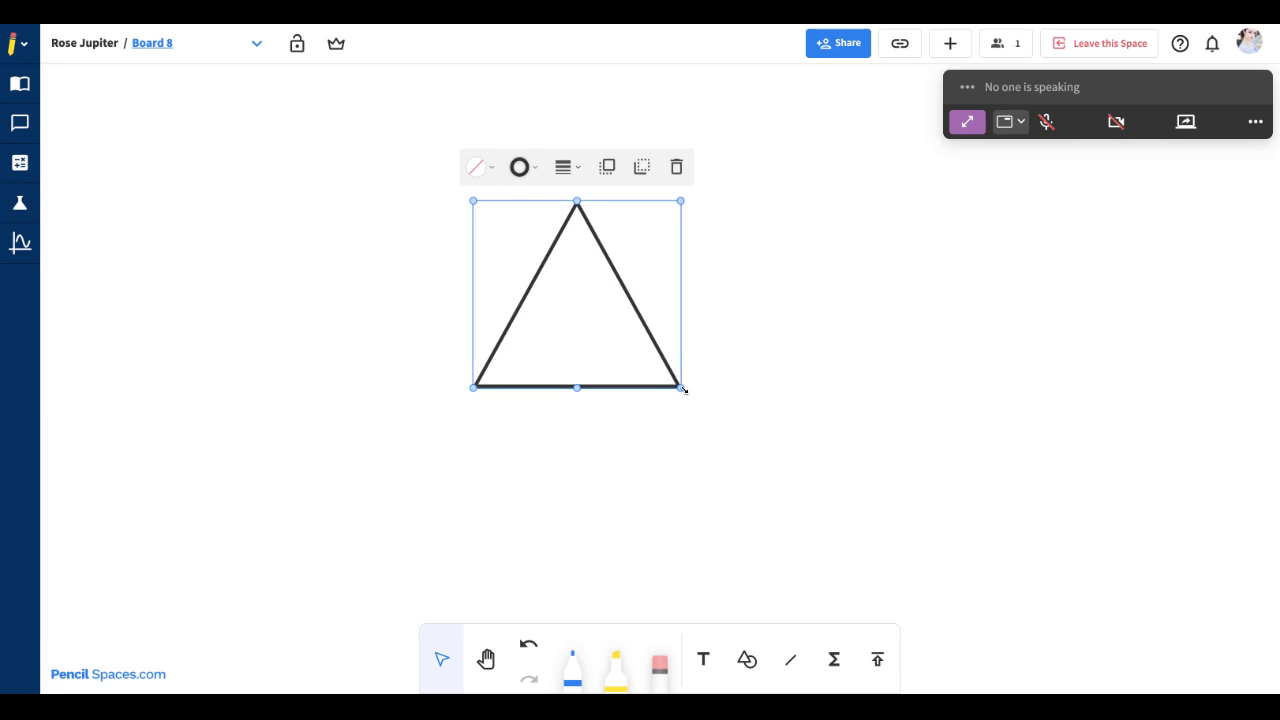
pyautogui.moveTo(683, 388); pyautogui.dragTo(738, 424)
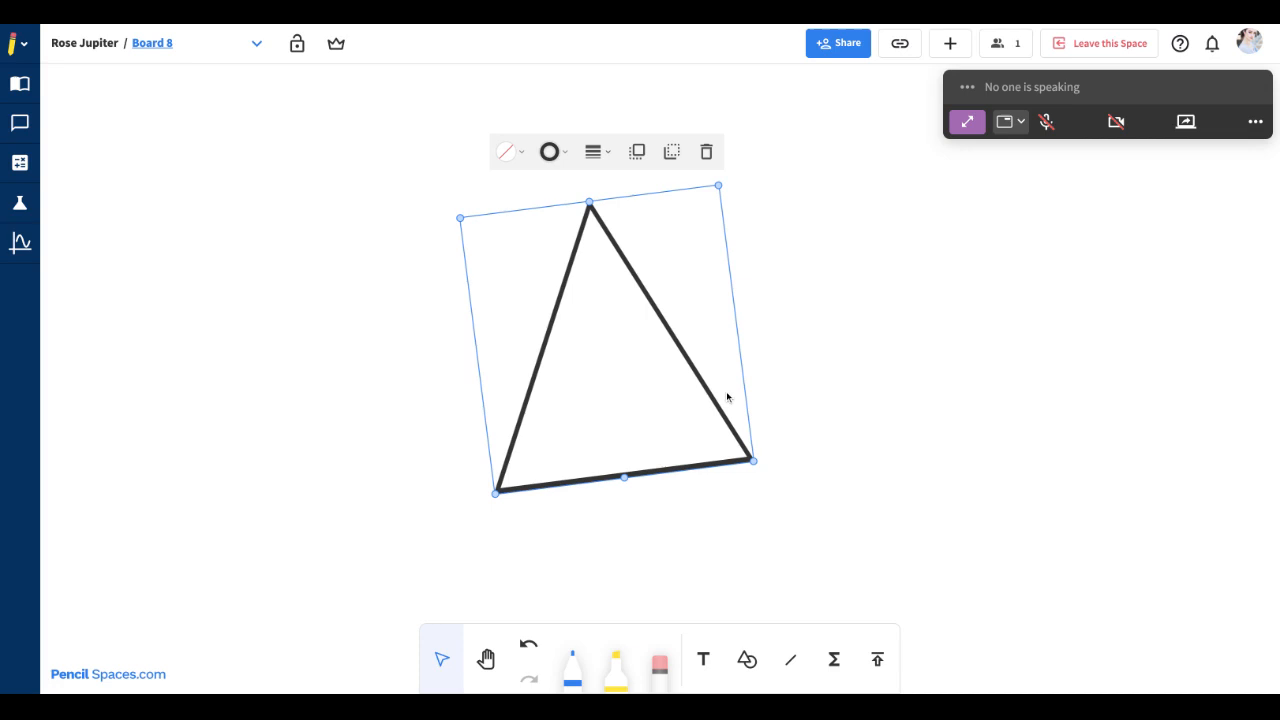
pyautogui.moveTo(703, 360)
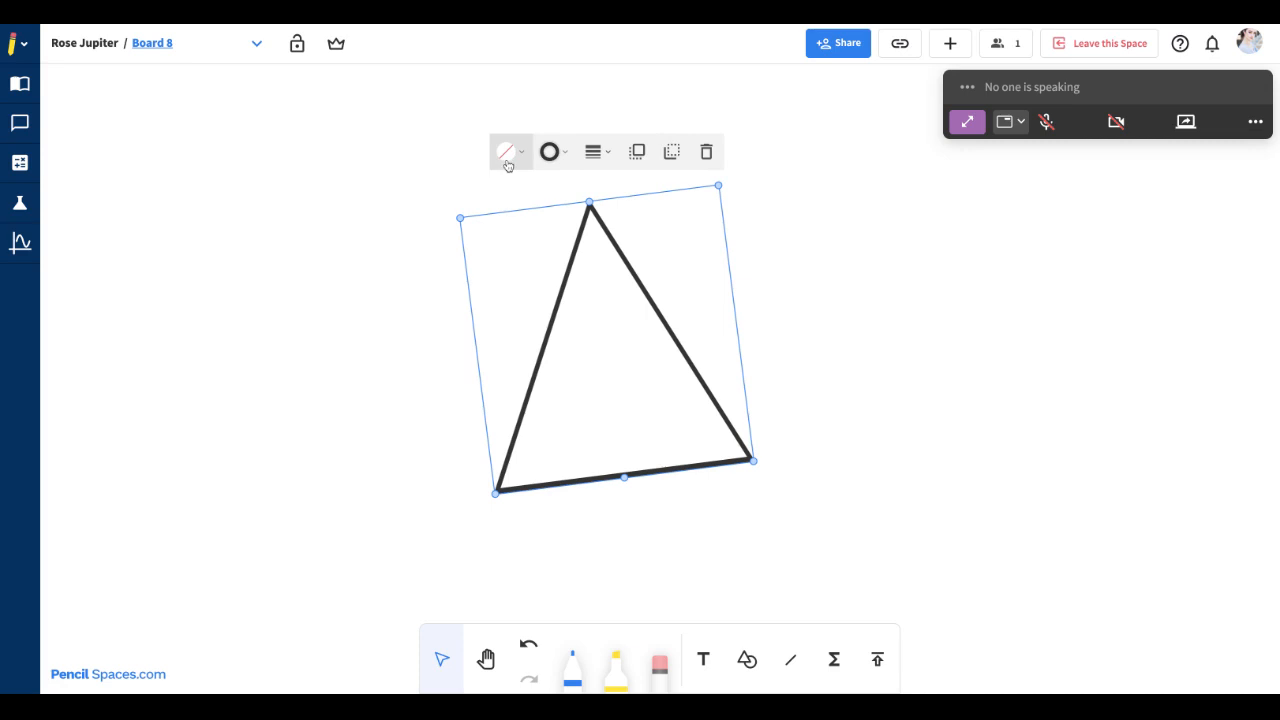
# Step: Give the tilted triangle a purple fill and an orange outline
pyautogui.click(505, 151)
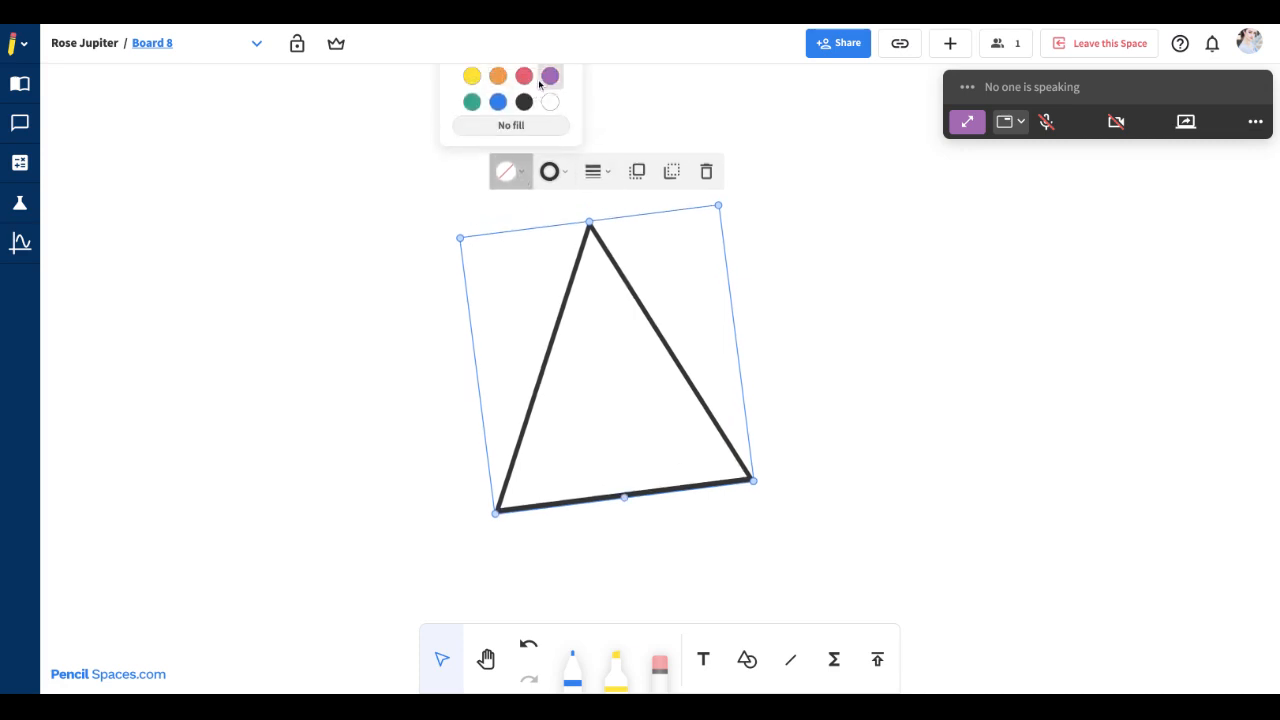
pyautogui.click(550, 77)
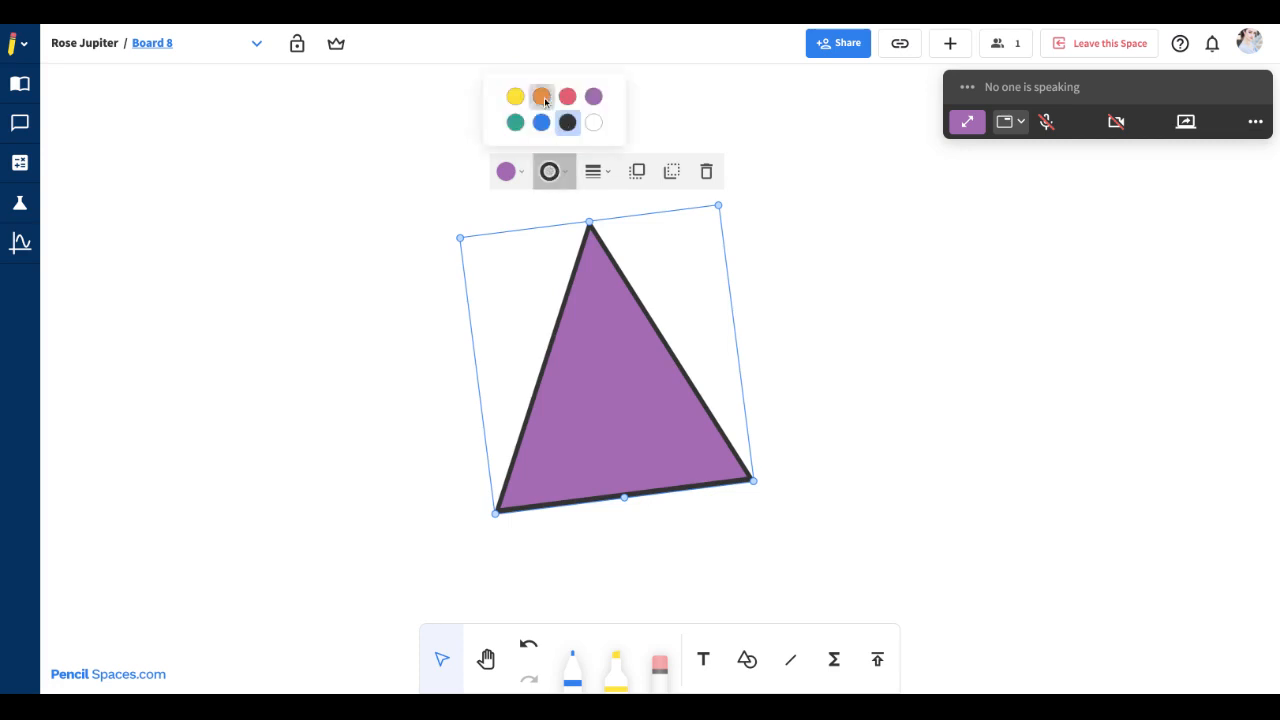
pyautogui.click(541, 96)
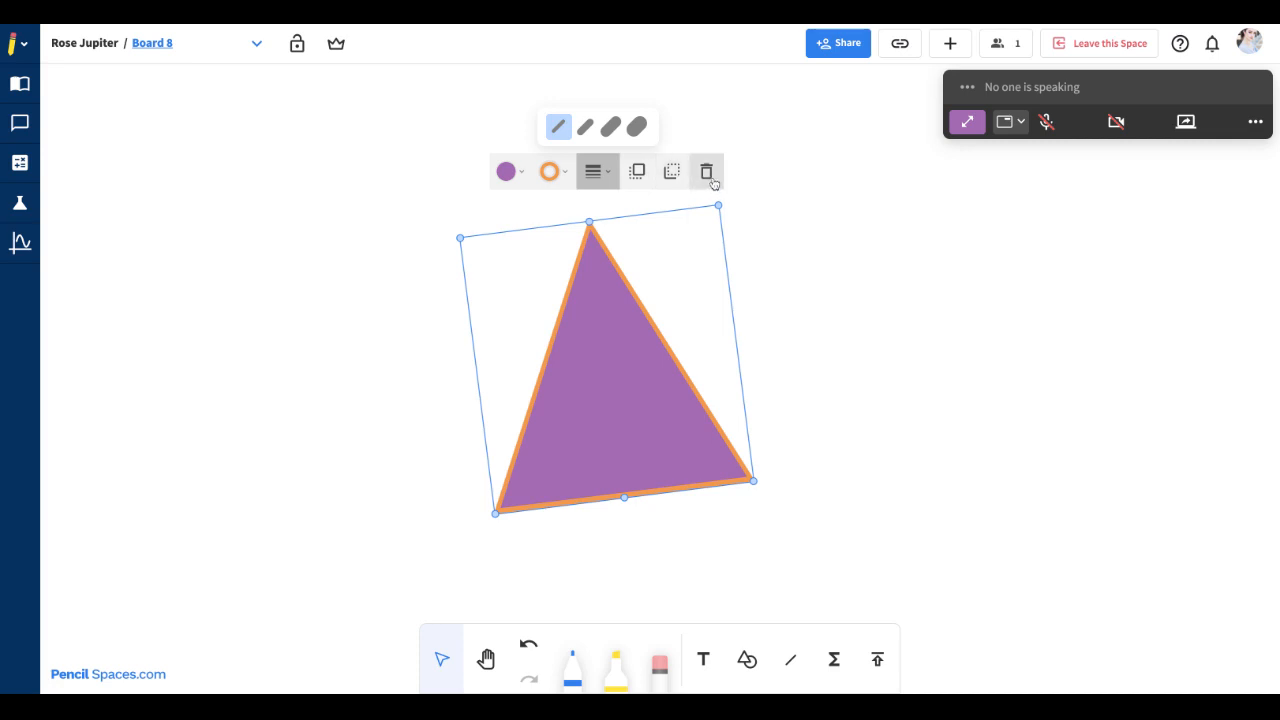
pyautogui.moveTo(760, 346)
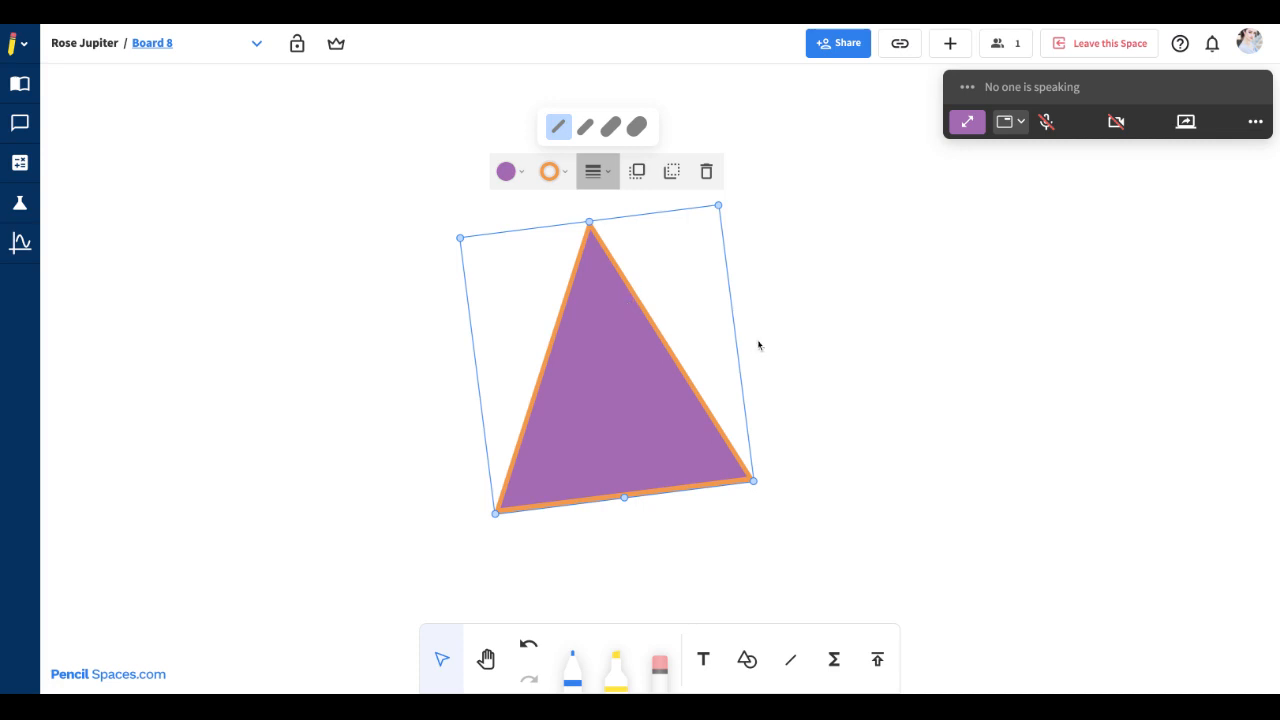
pyautogui.moveTo(658, 385)
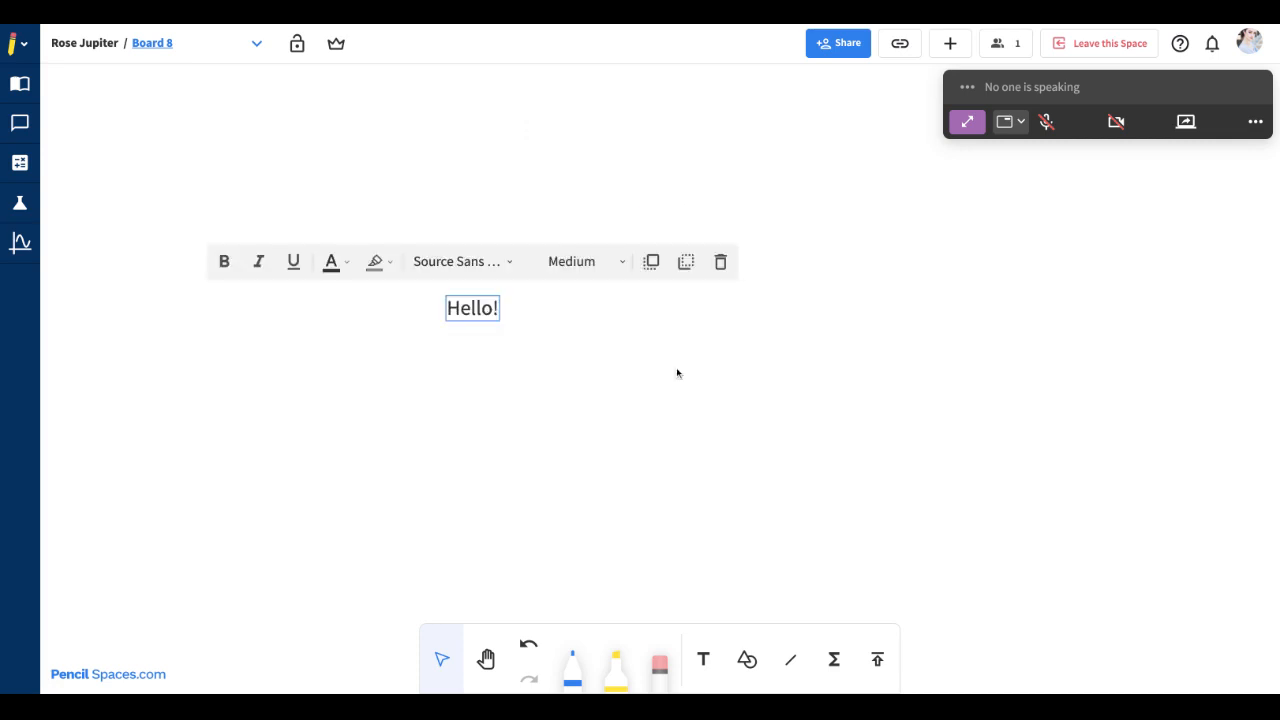
pyautogui.moveTo(814, 439)
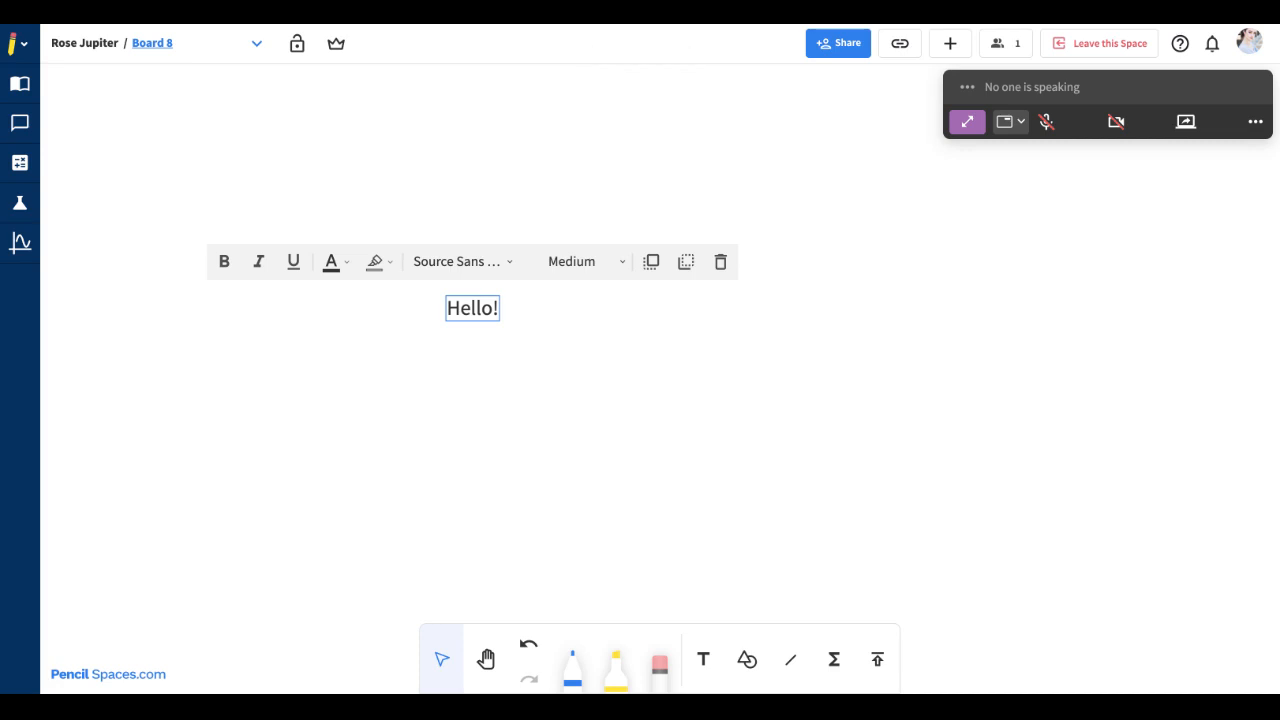
# Step: Paste a copy of the Hello! text and place it below right of the original
pyautogui.press('ctrl+v')
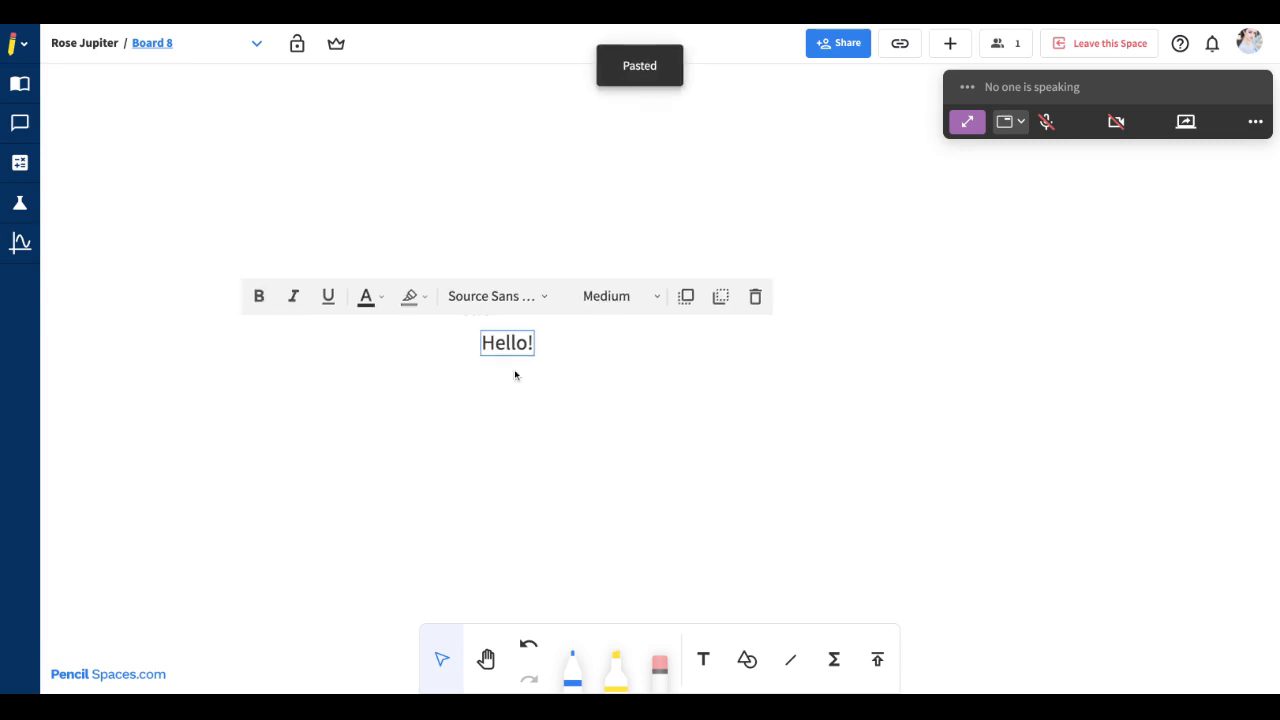
pyautogui.click(779, 413)
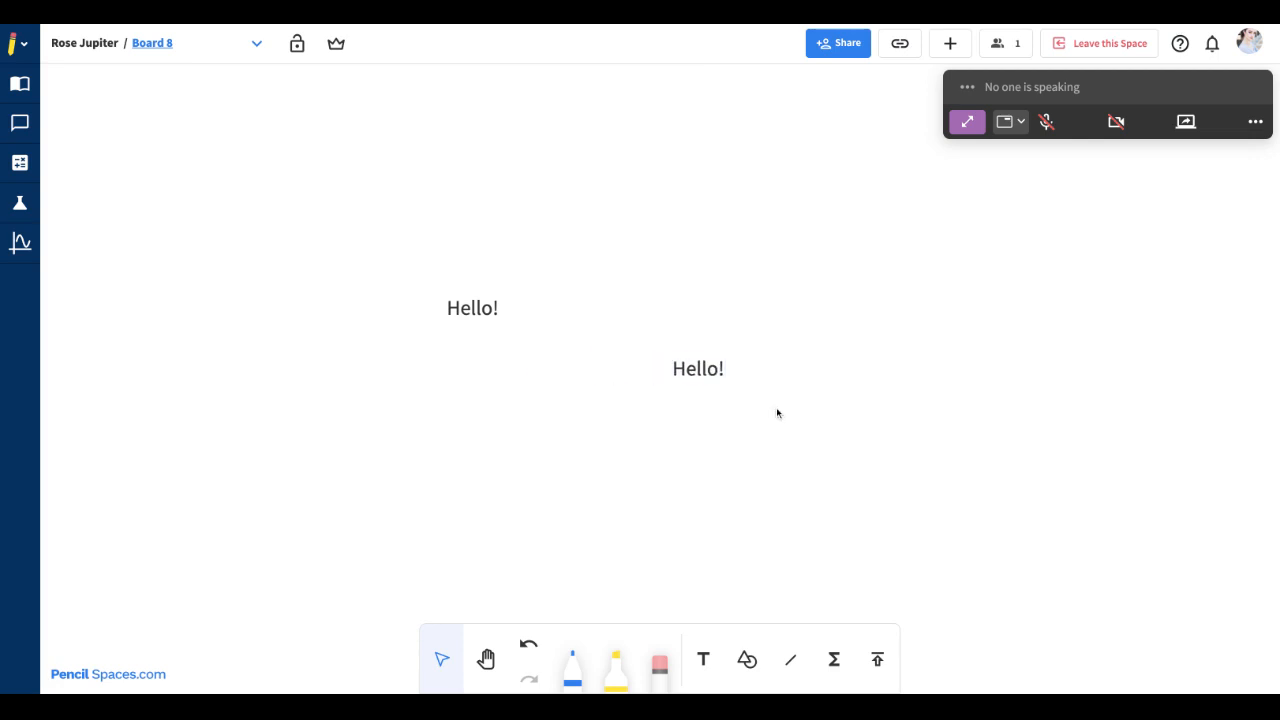
pyautogui.moveTo(722, 400)
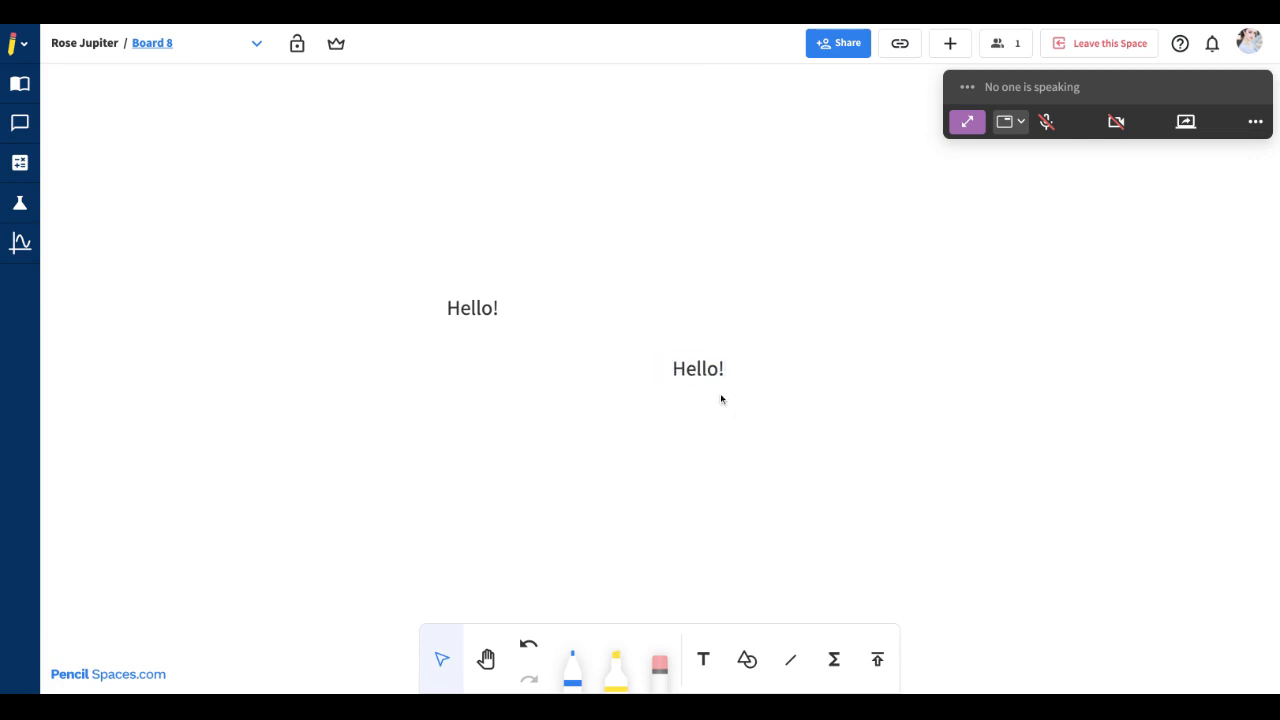
pyautogui.moveTo(735, 414)
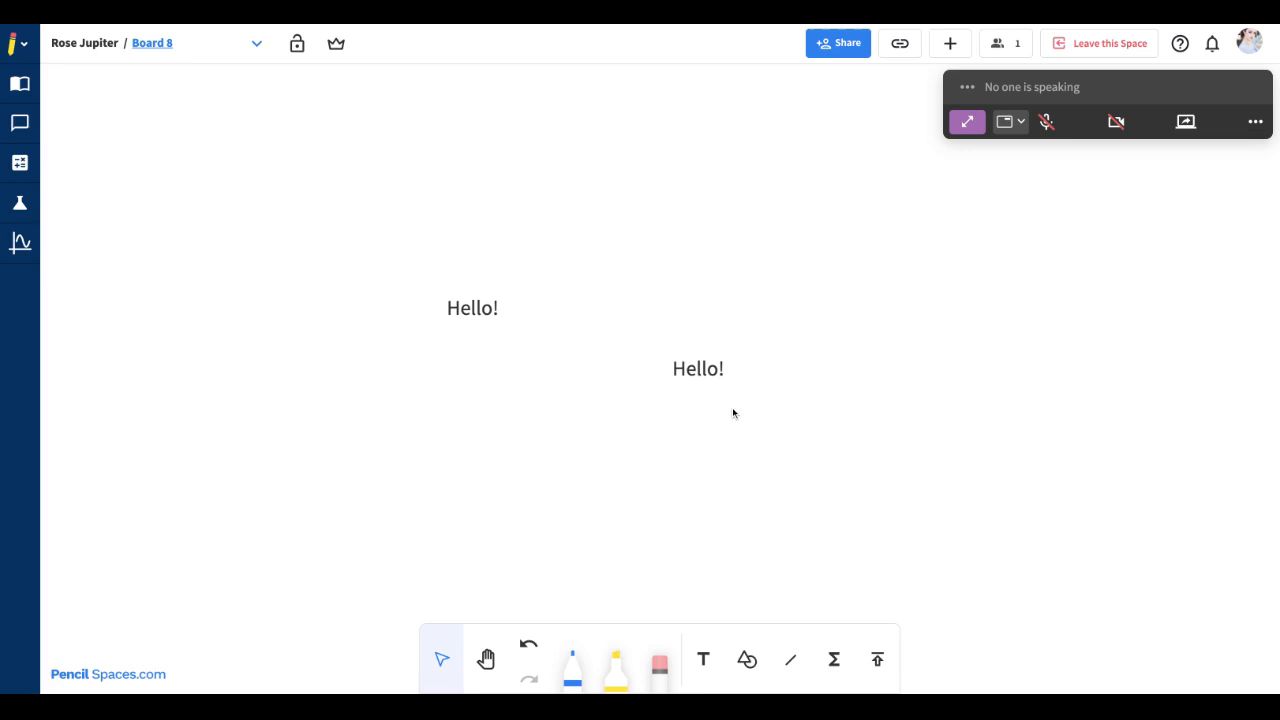
pyautogui.moveTo(554, 610)
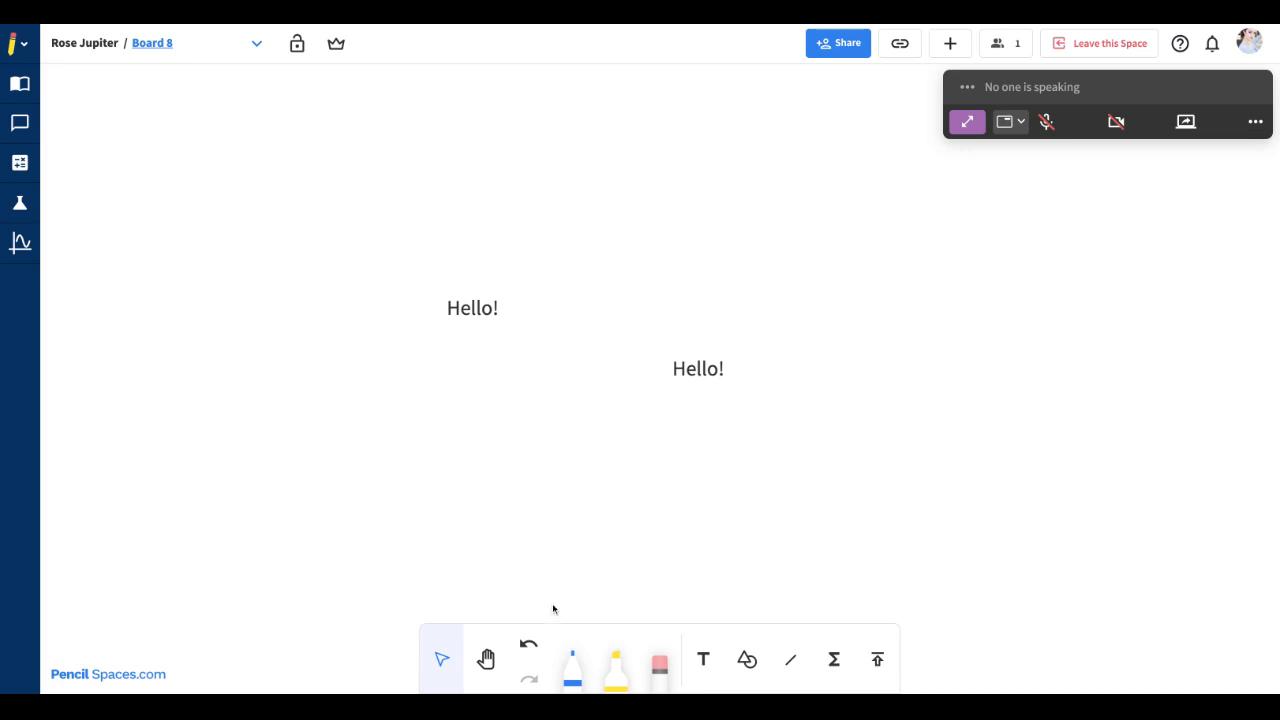
pyautogui.moveTo(840, 438)
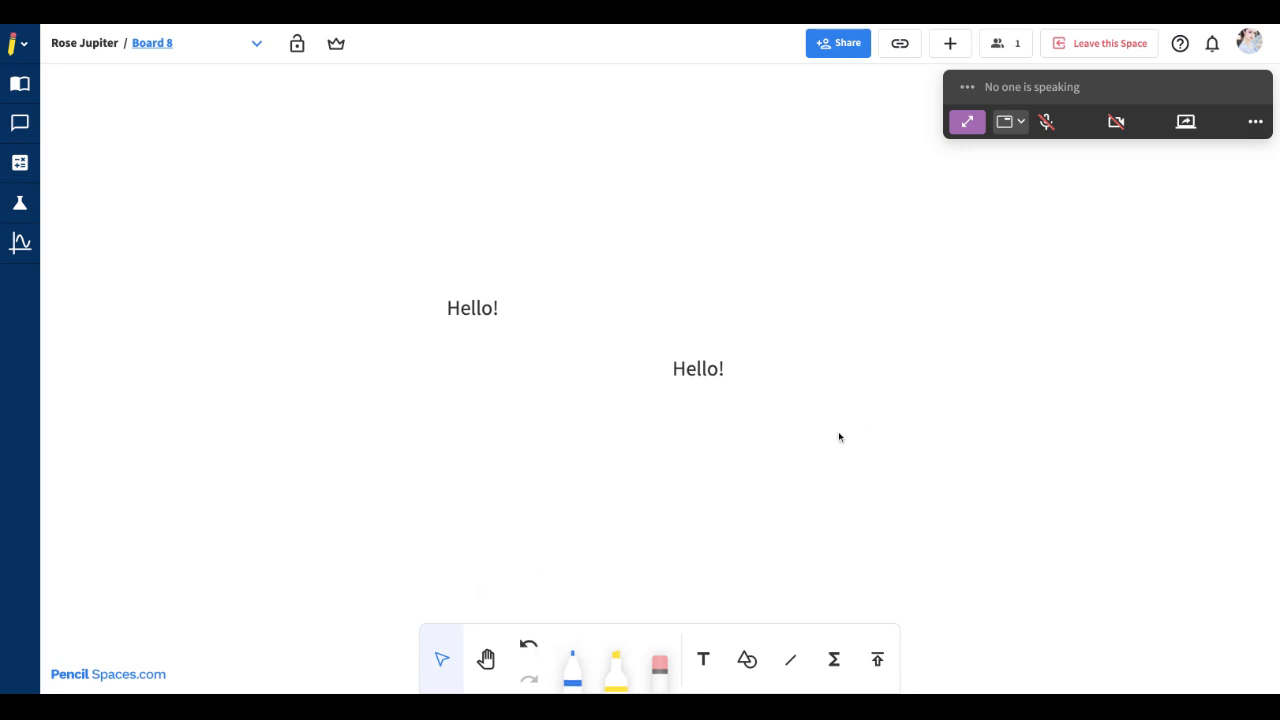
pyautogui.moveTo(680, 521)
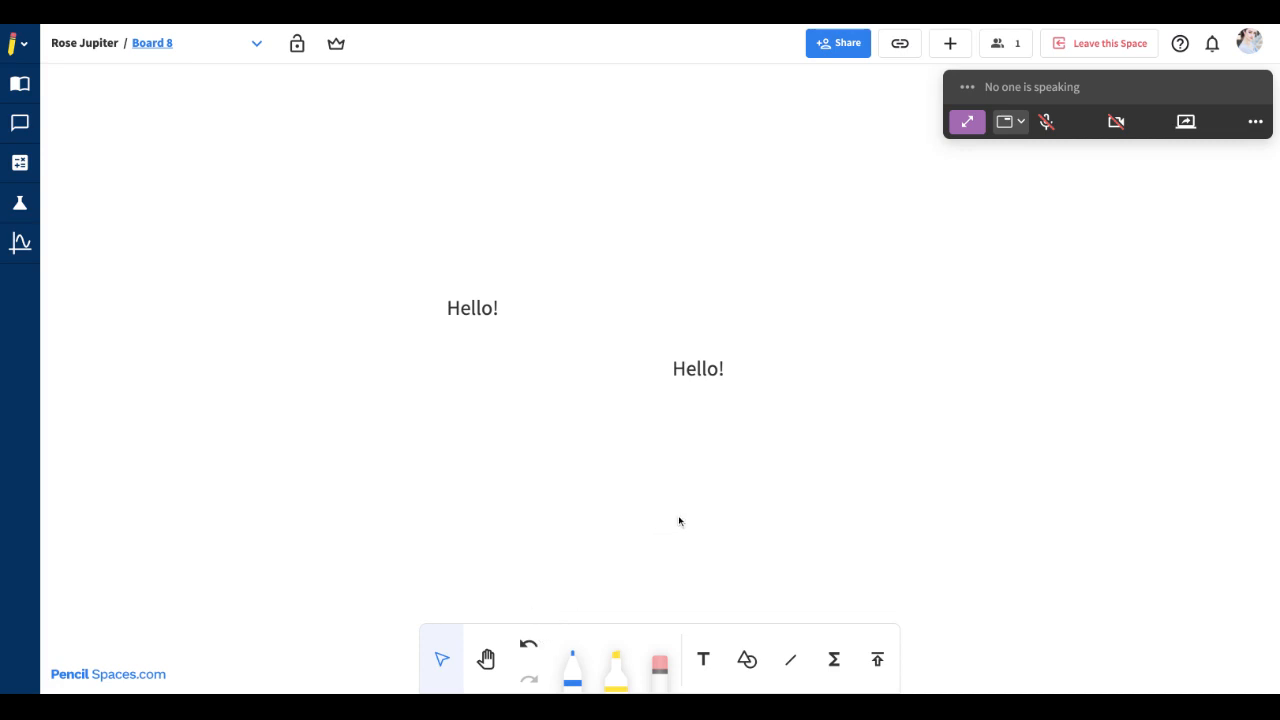
# Step: Undo the pasted Hello! copy's move, then redo it back to below right
pyautogui.click(528, 644)
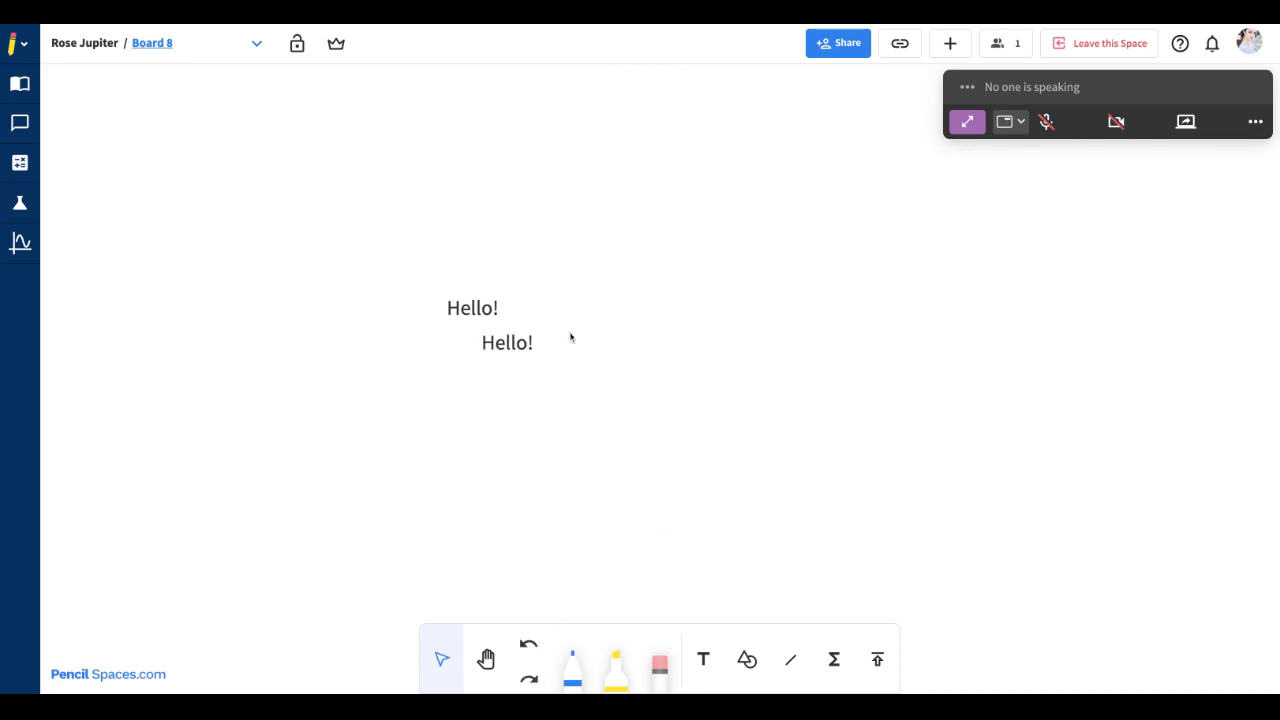
pyautogui.moveTo(529, 678)
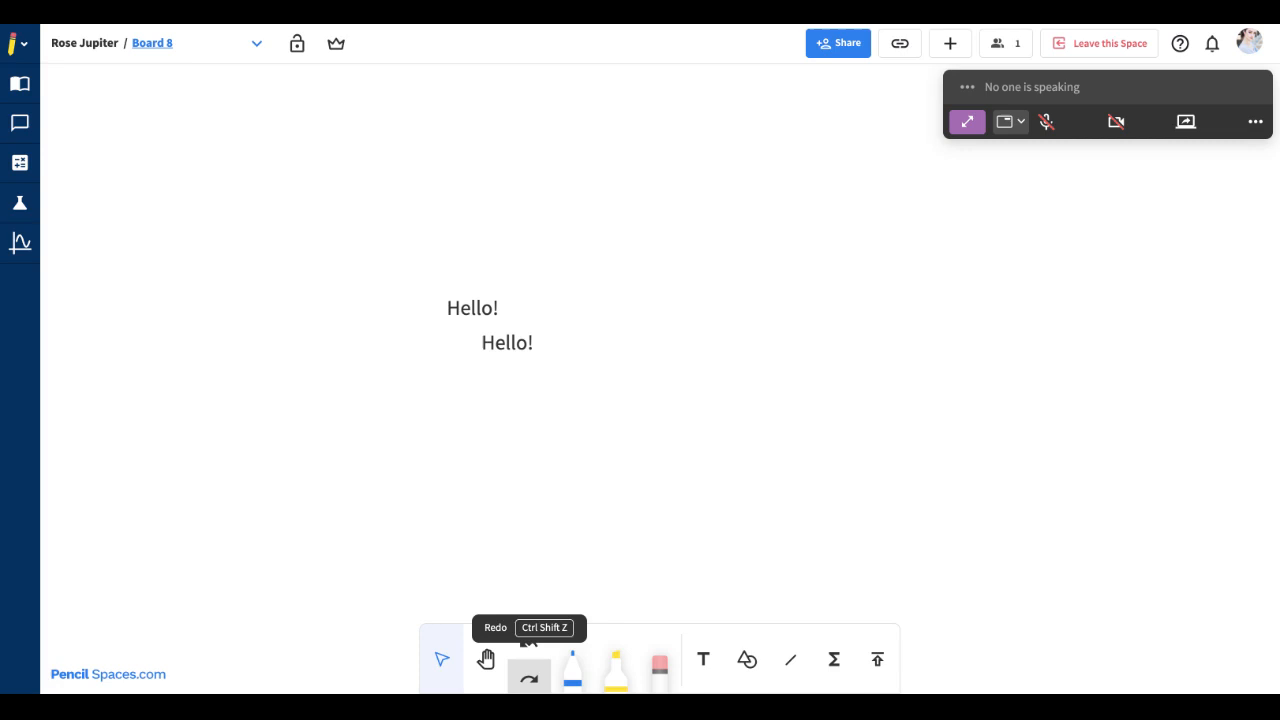
pyautogui.click(529, 676)
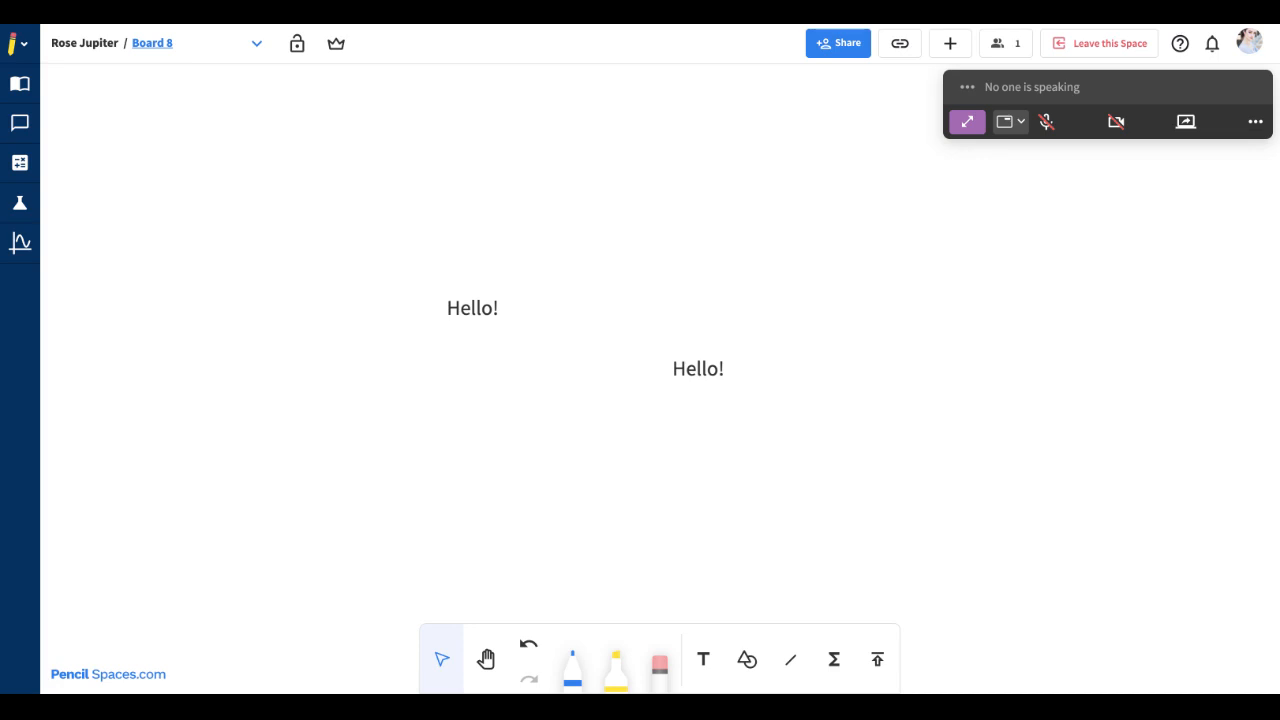
pyautogui.moveTo(868, 321)
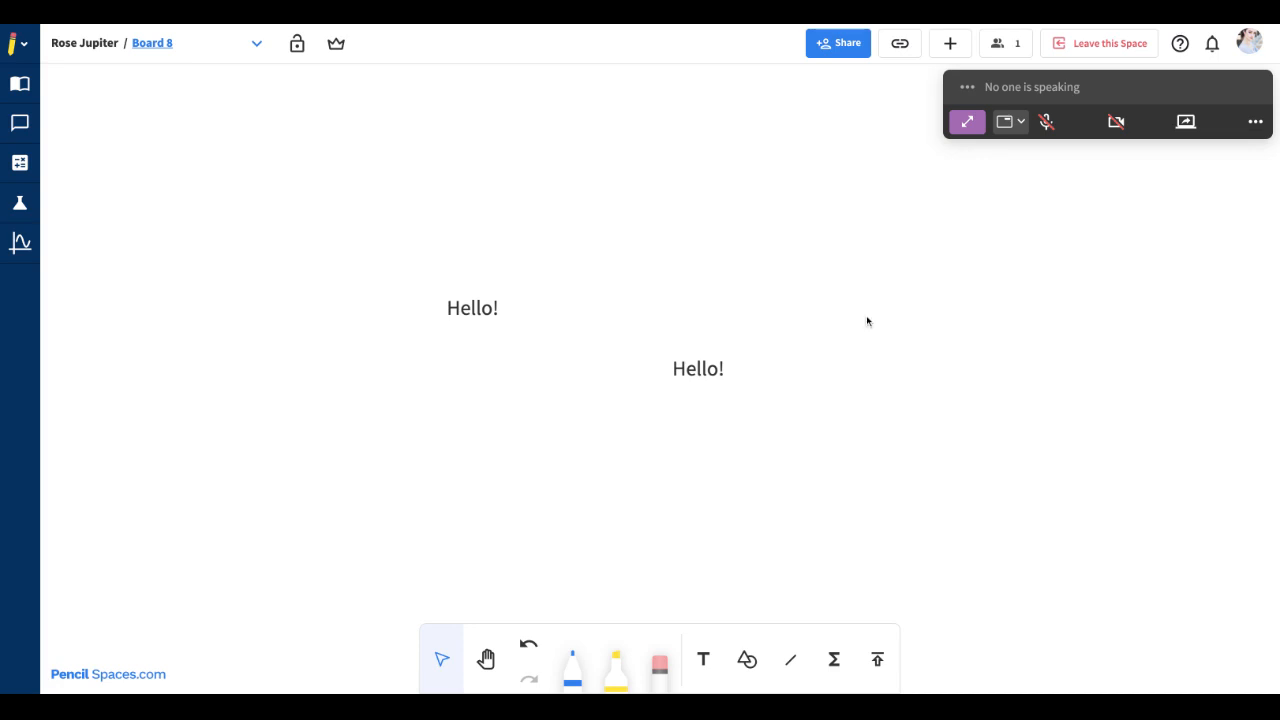